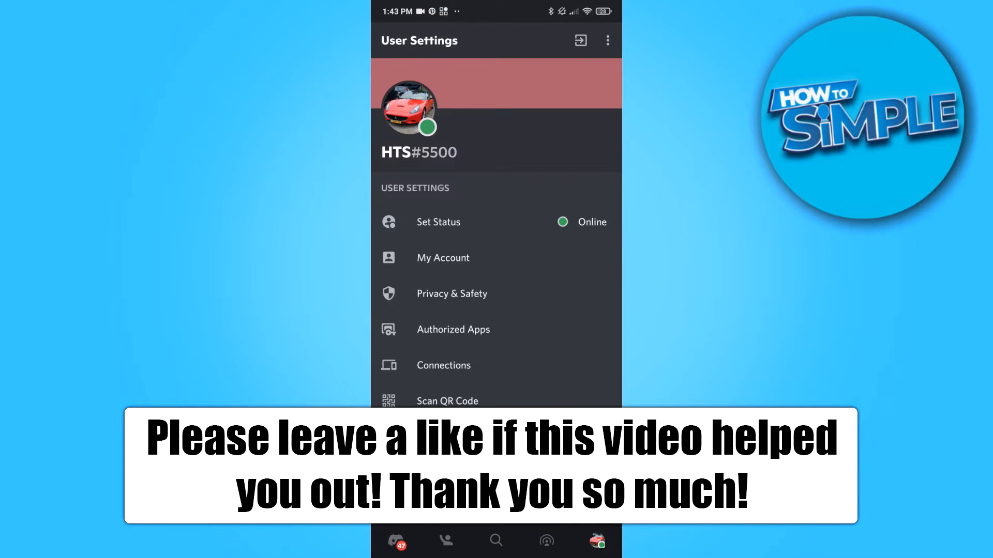
# Swipe up from Discord's User Settings to bring up the recent-apps overview.
pyautogui.scroll(-3)
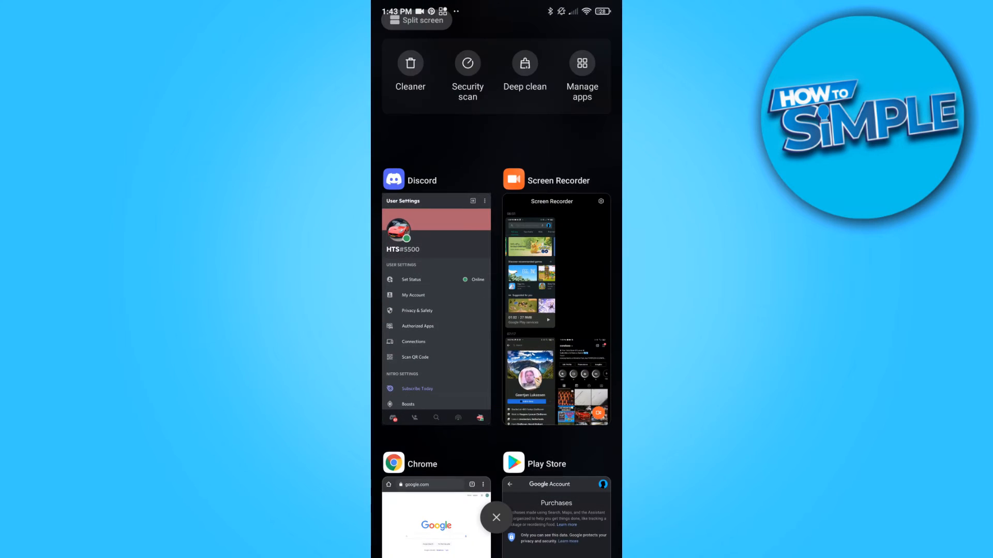
# Switch to the Chrome card with discord.com open.
pyautogui.click(436, 513)
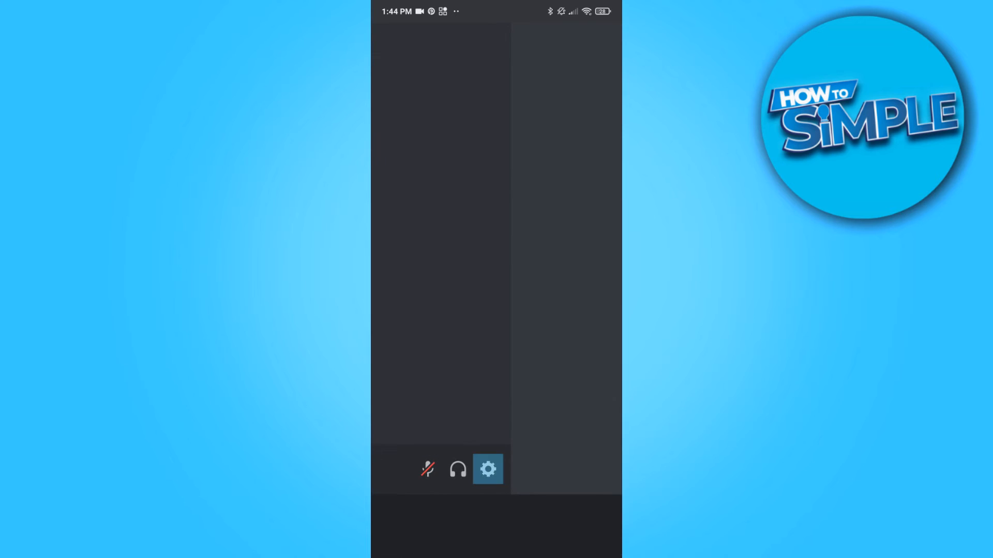
# From the gear icon beside mic and headphones, go to User Settings > User Profile.
pyautogui.click(488, 469)
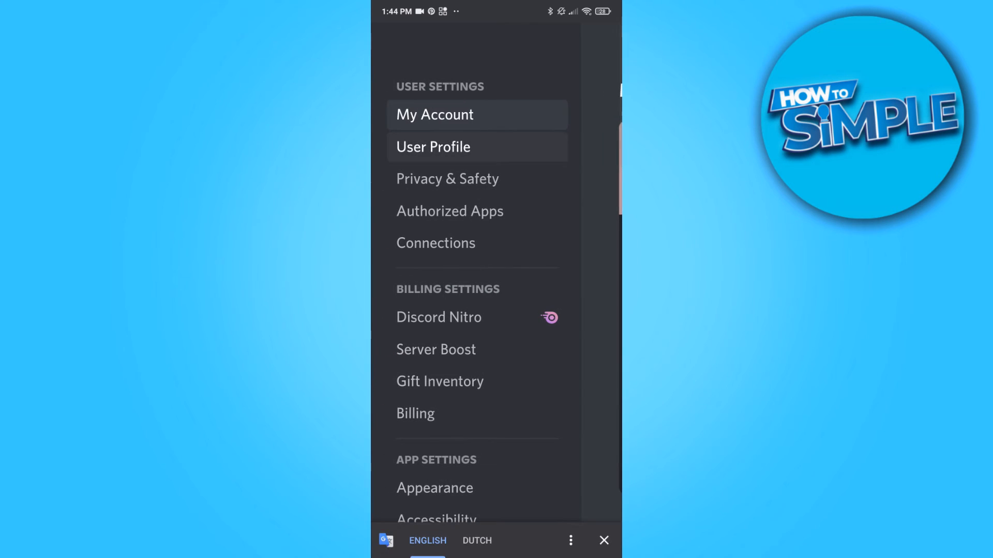
pyautogui.click(433, 147)
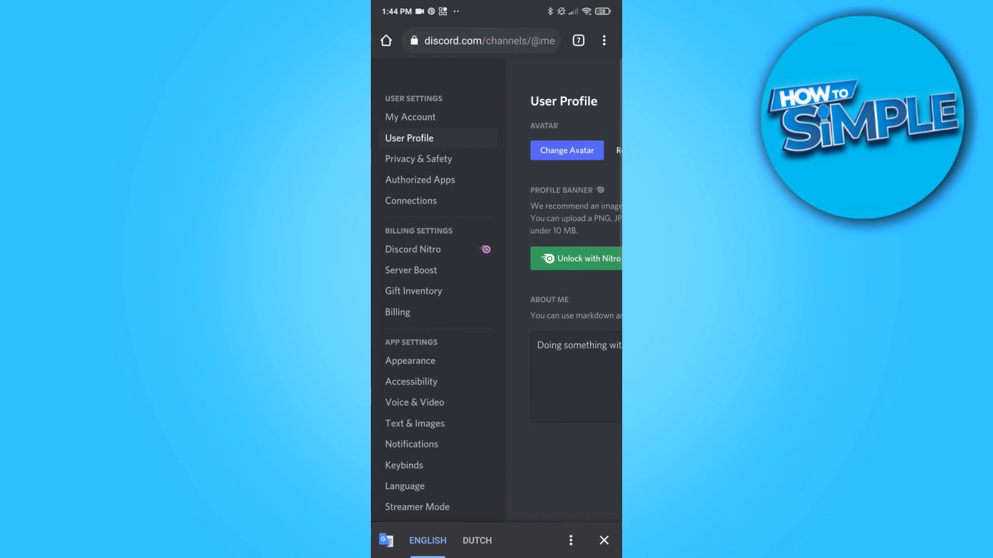